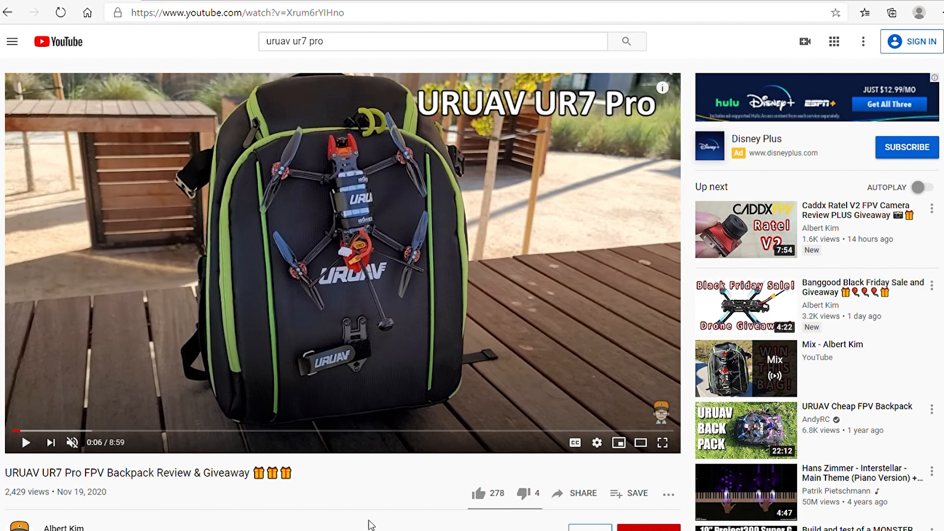
pyautogui.moveTo(369, 507)
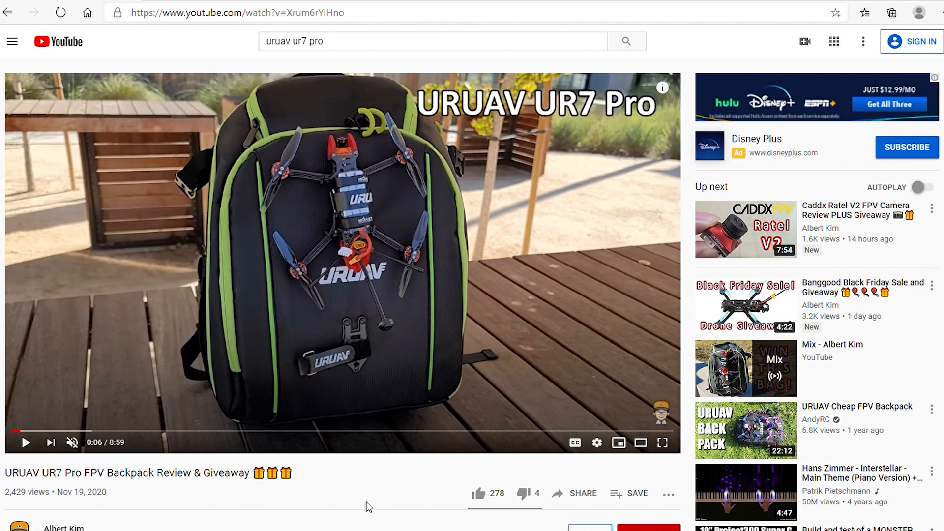
pyautogui.scroll(-3)
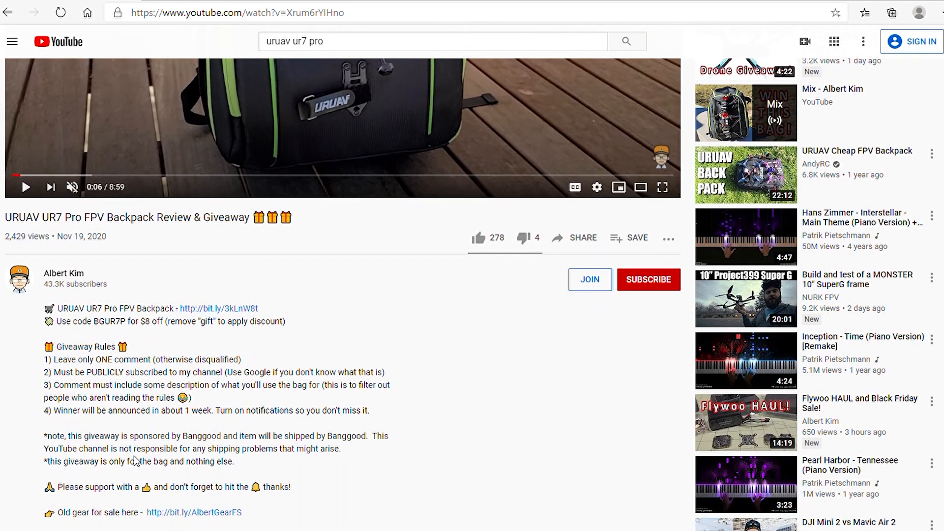
pyautogui.moveTo(462, 396)
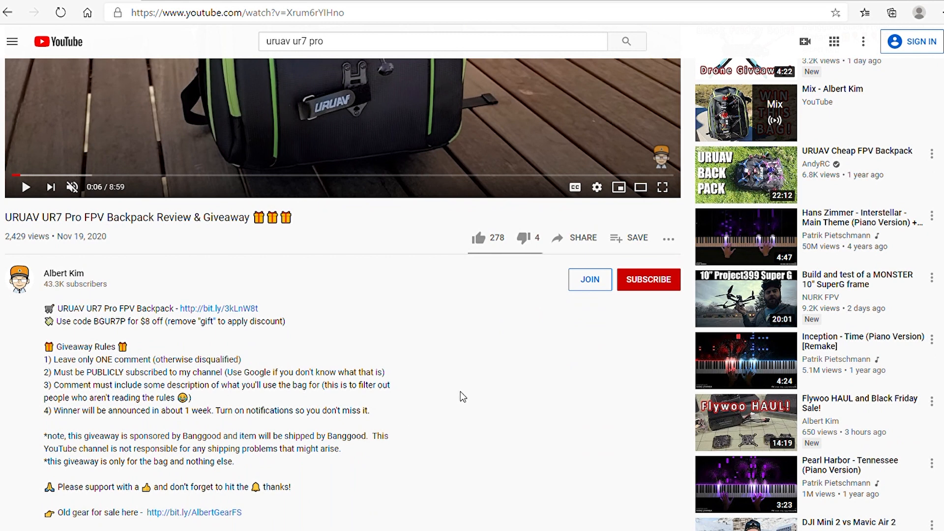
pyautogui.moveTo(449, 391)
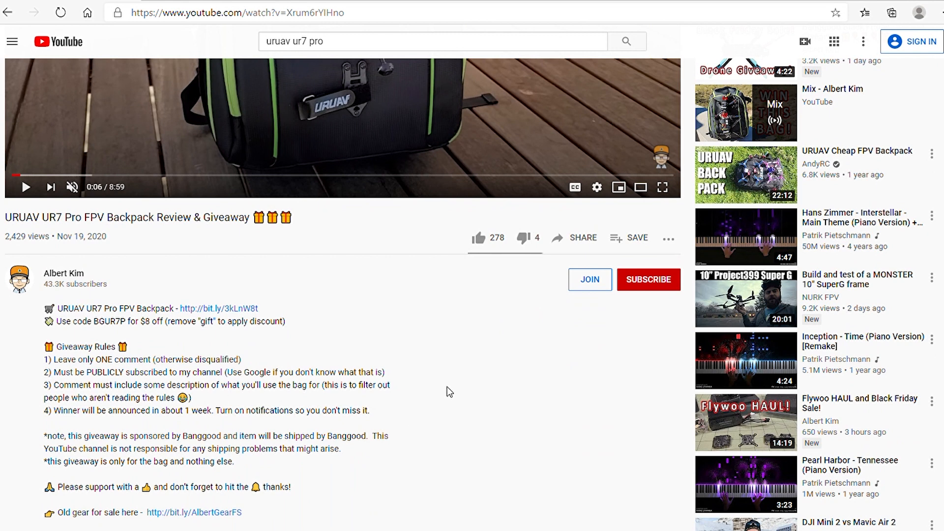
pyautogui.moveTo(451, 394)
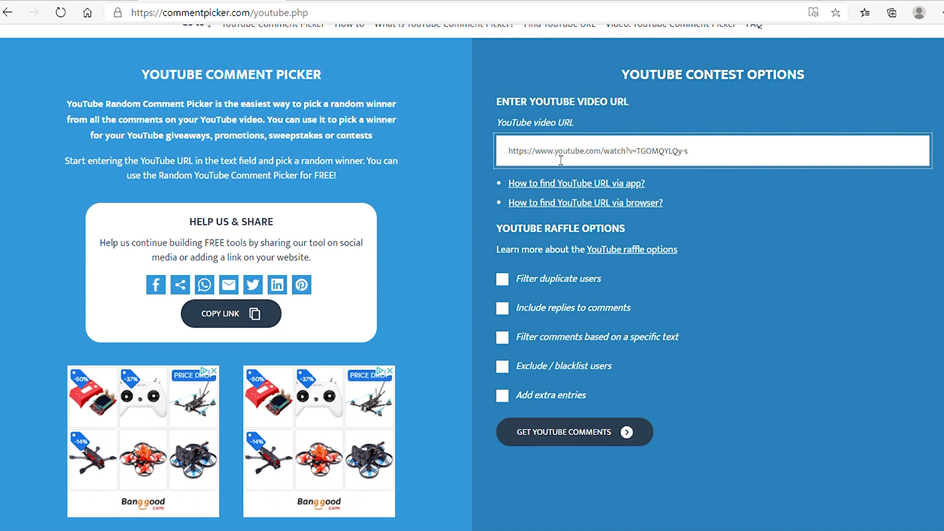
pyautogui.write('https://youtu.be/Xrum6rYIHno')
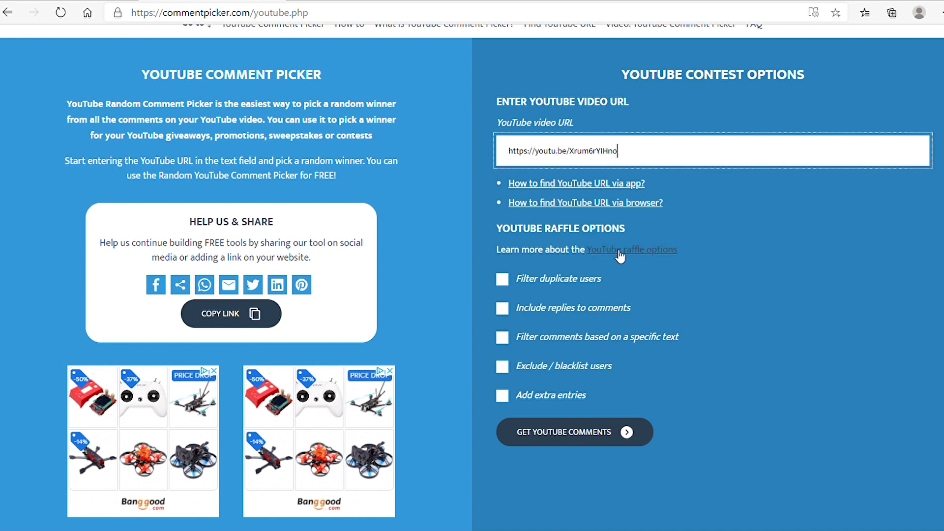
pyautogui.click(502, 278)
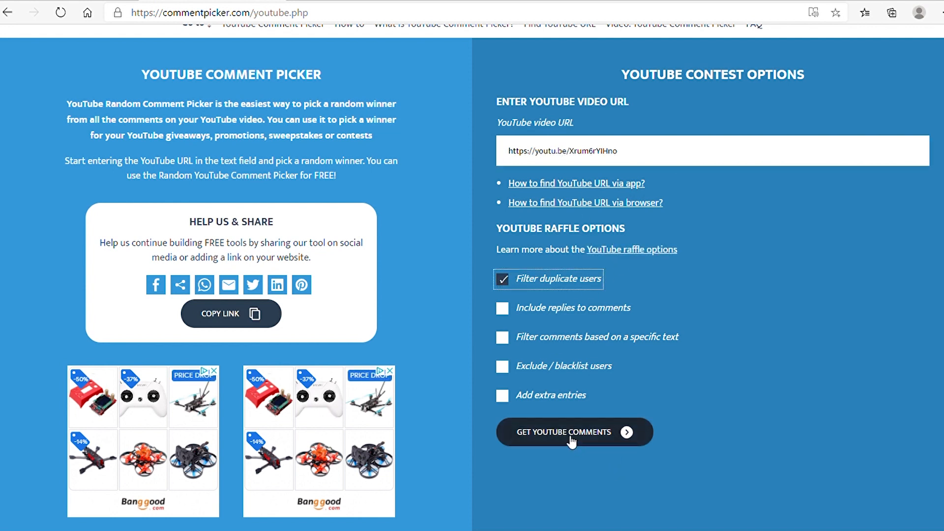
pyautogui.click(565, 432)
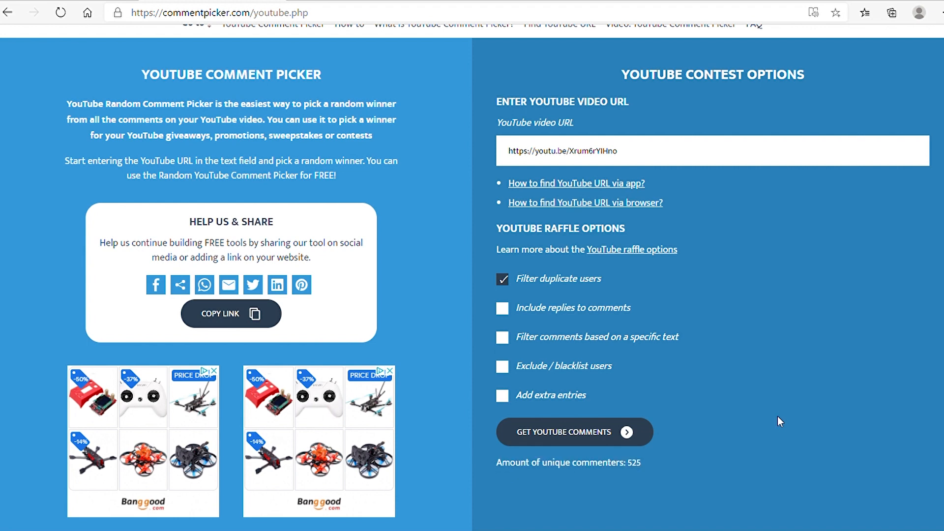
# - Start the raffle to pick one random winner from the 525 commenters
pyautogui.scroll(-3)
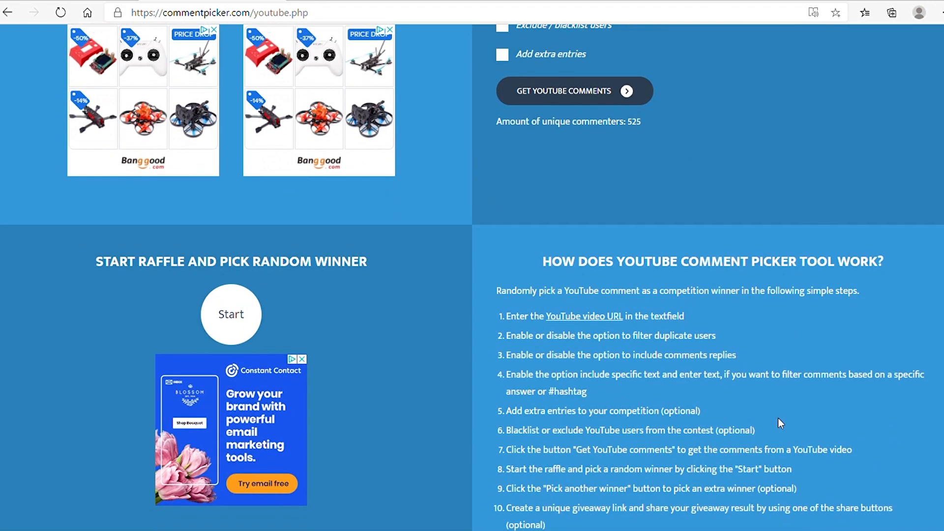
pyautogui.scroll(-3)
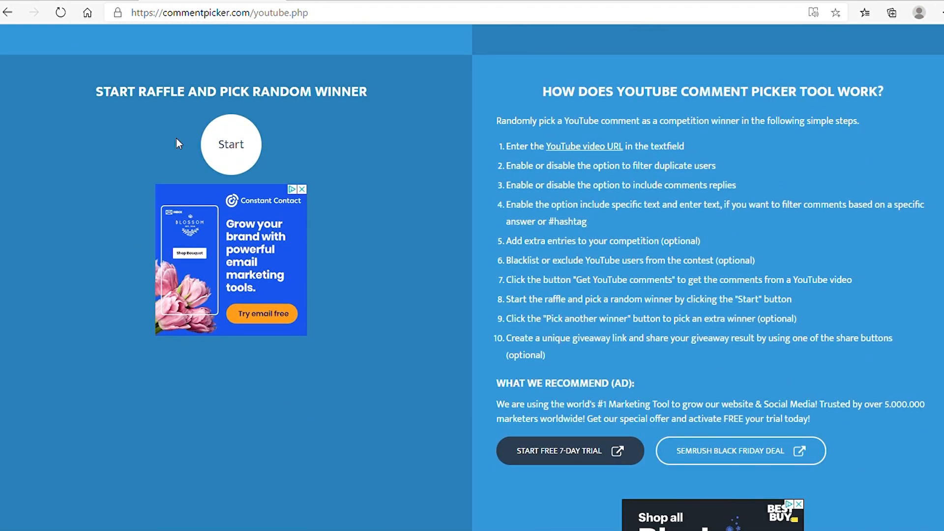
pyautogui.click(231, 144)
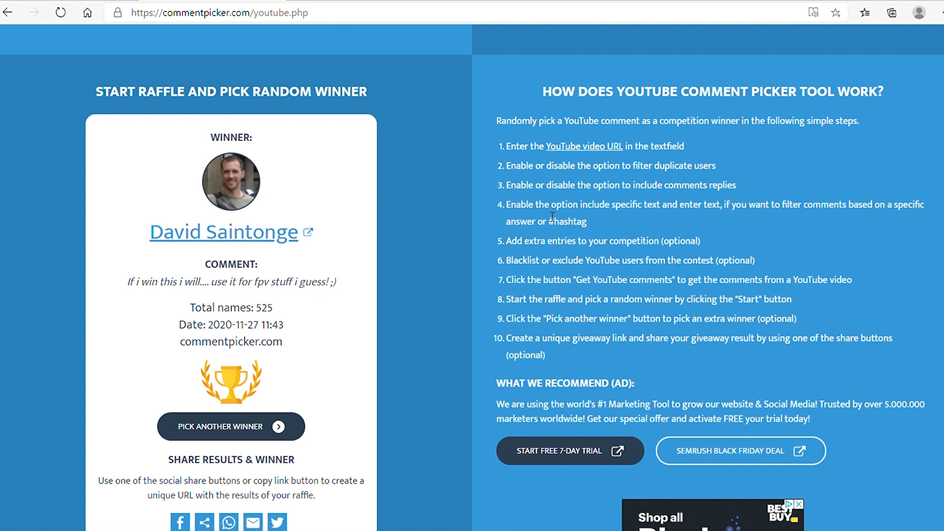
pyautogui.moveTo(319, 341)
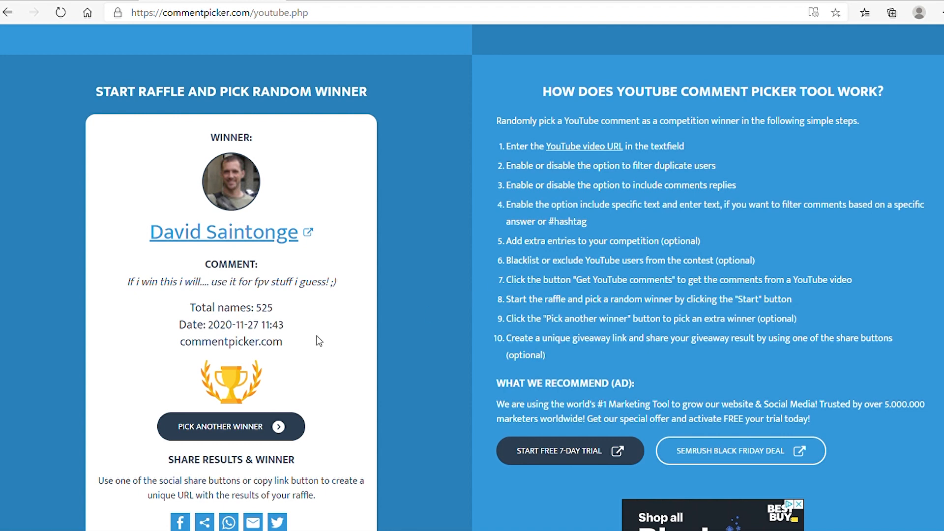
pyautogui.scroll(-3)
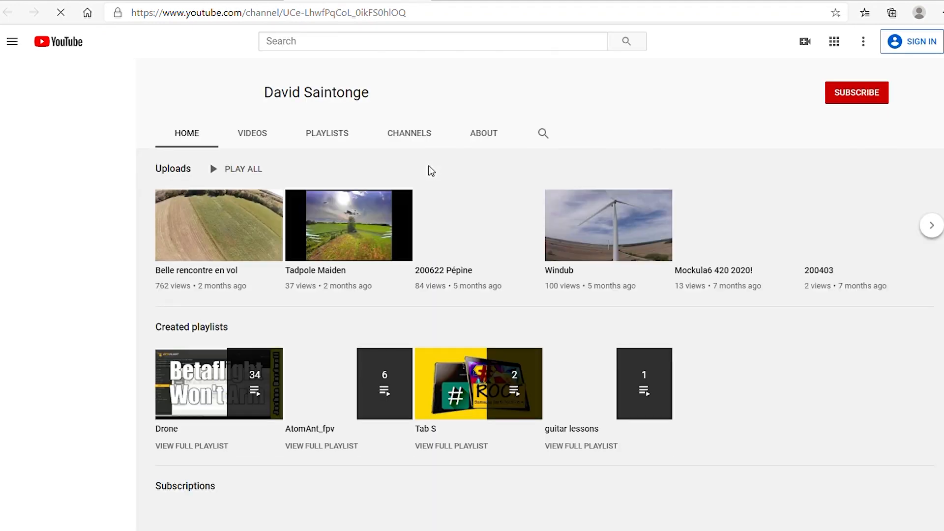
# - Browse the winner's channel subscriptions, then return to the Comment Picker result
pyautogui.click(409, 134)
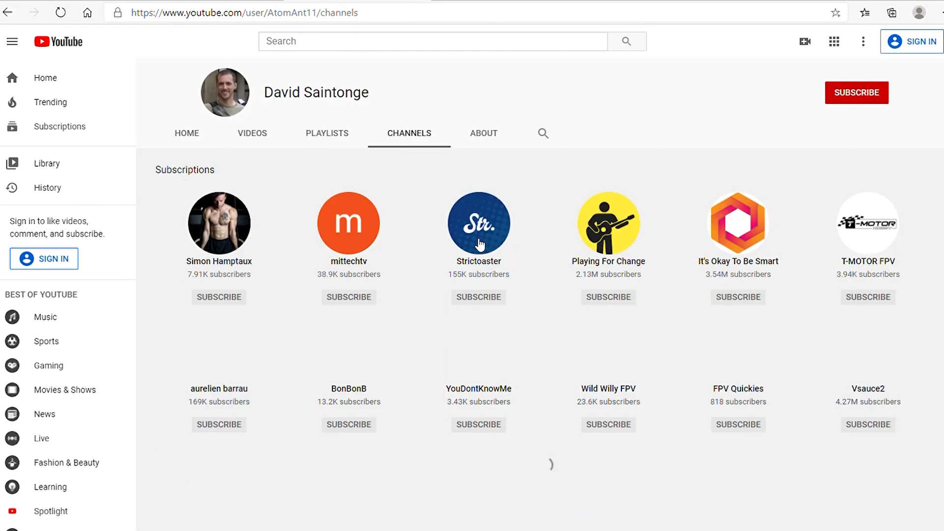
pyautogui.scroll(-3)
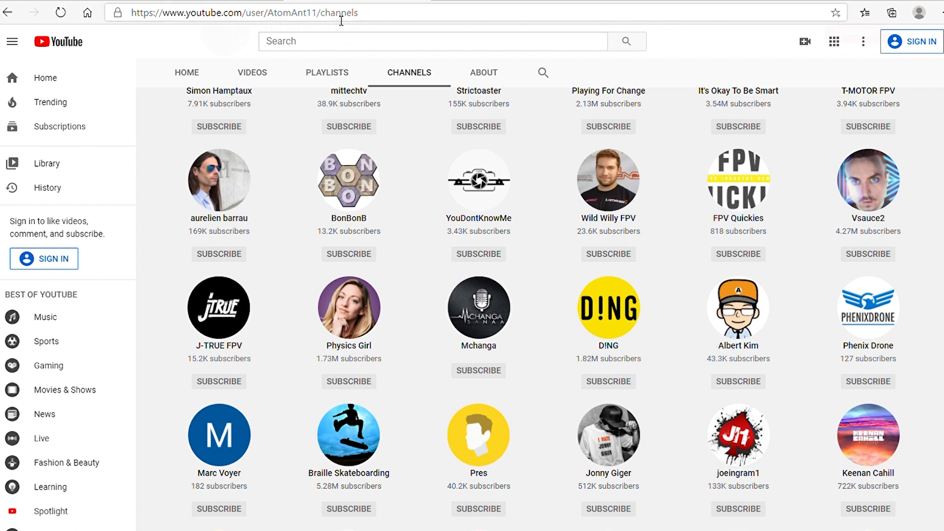
pyautogui.click(332, 13)
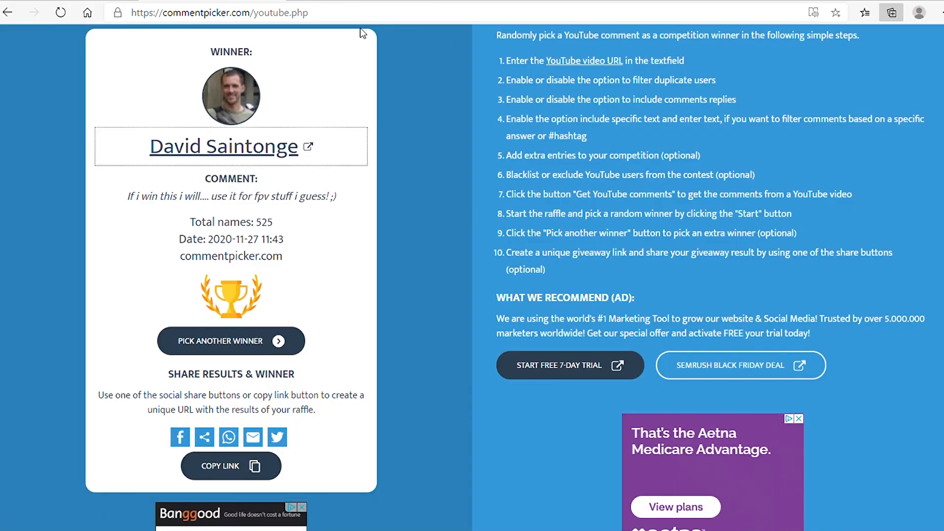
pyautogui.moveTo(513, 109)
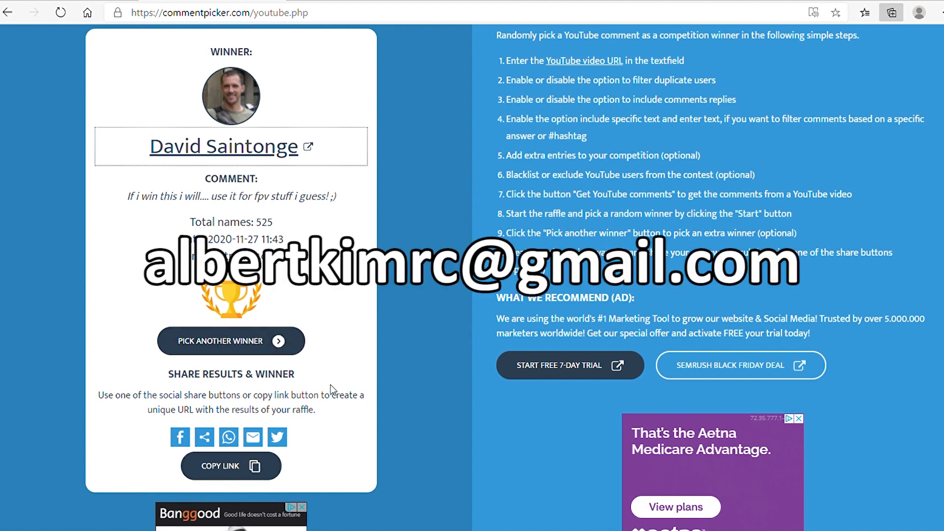
pyautogui.moveTo(721, 407)
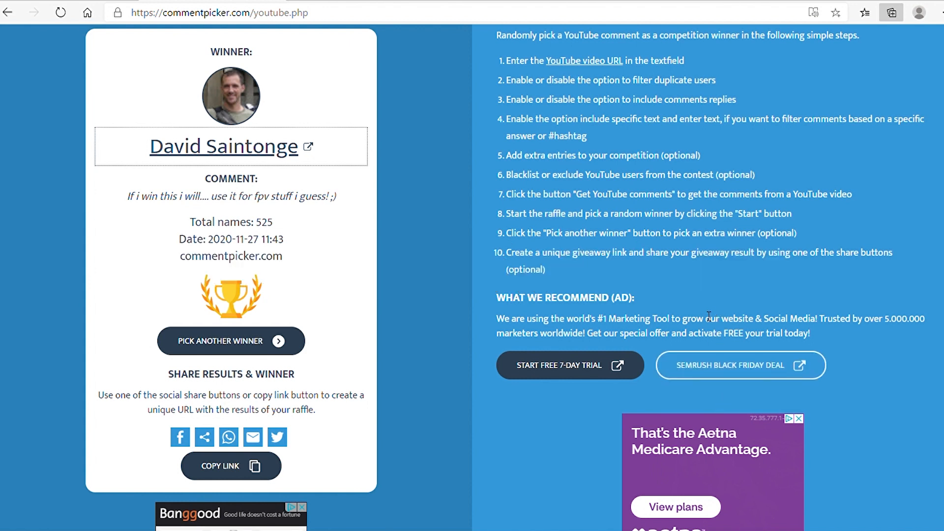
pyautogui.moveTo(692, 305)
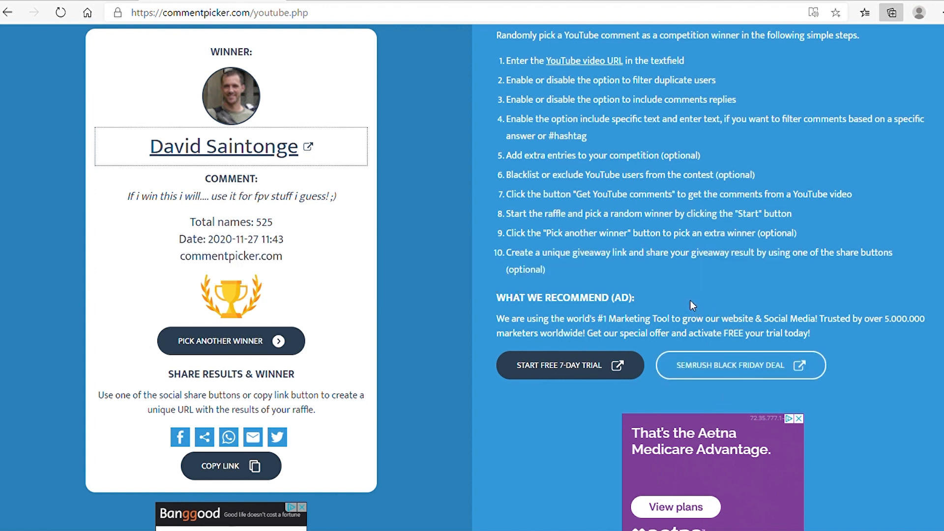